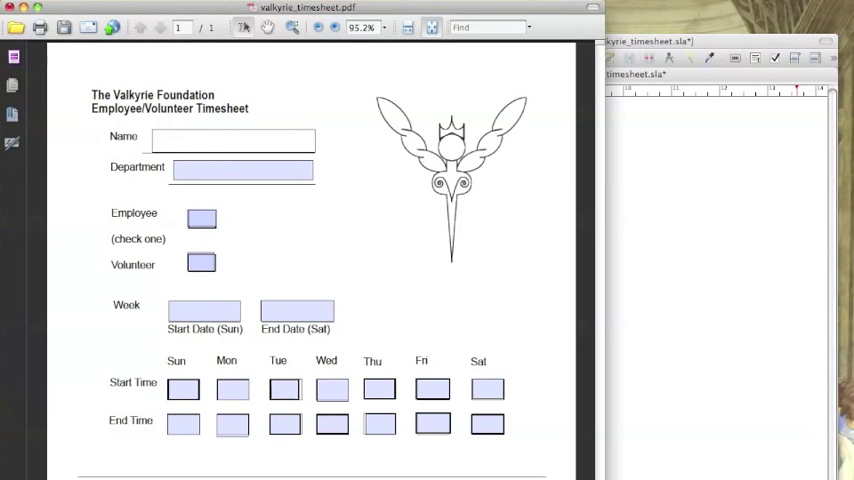
text(Holly Hetzner)
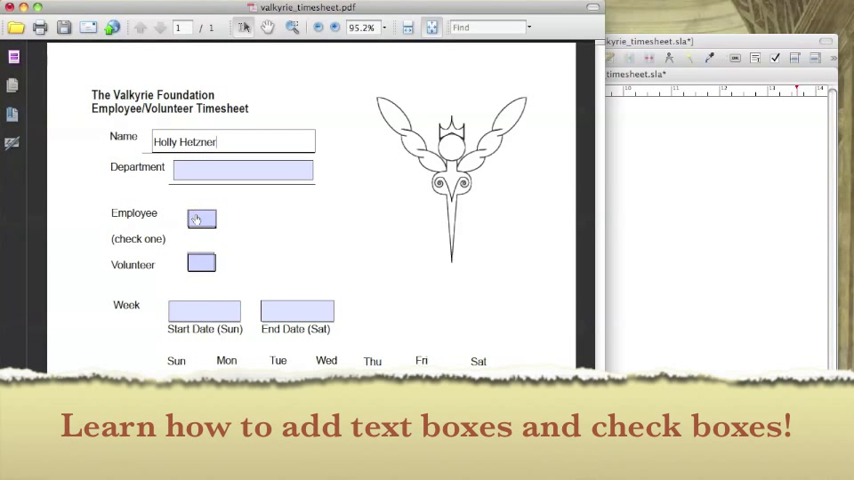
click(200, 218)
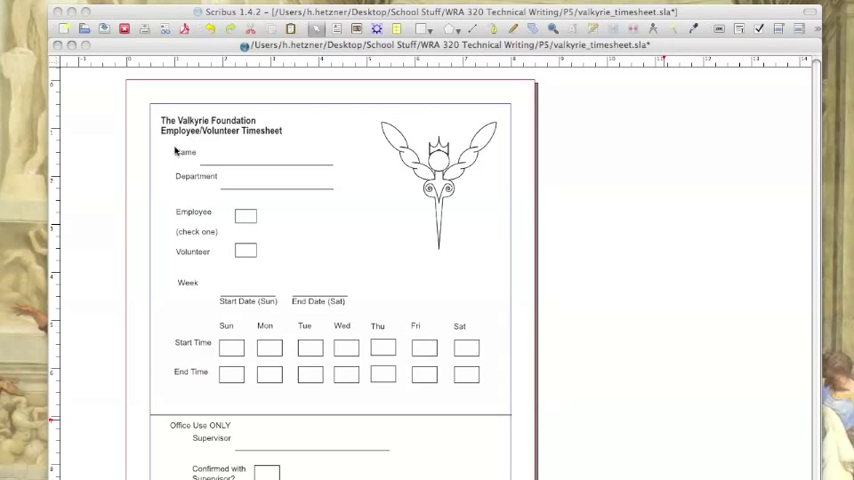
mouse_move(452, 296)
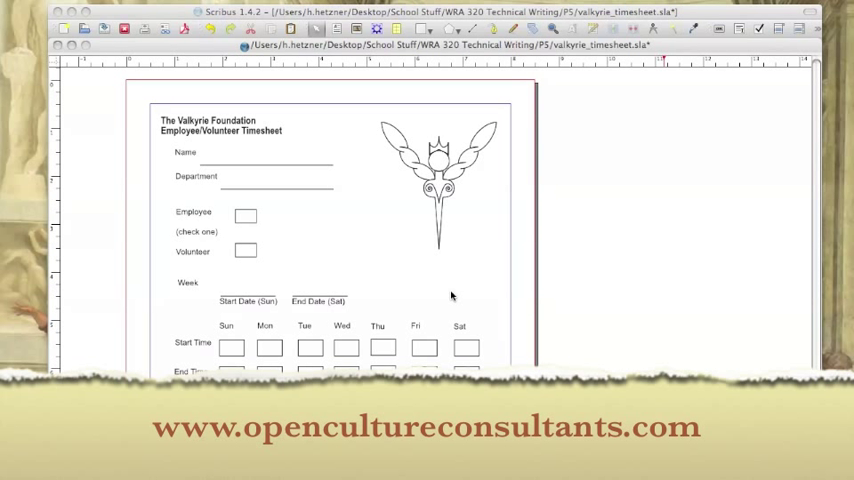
scroll(down, 3)
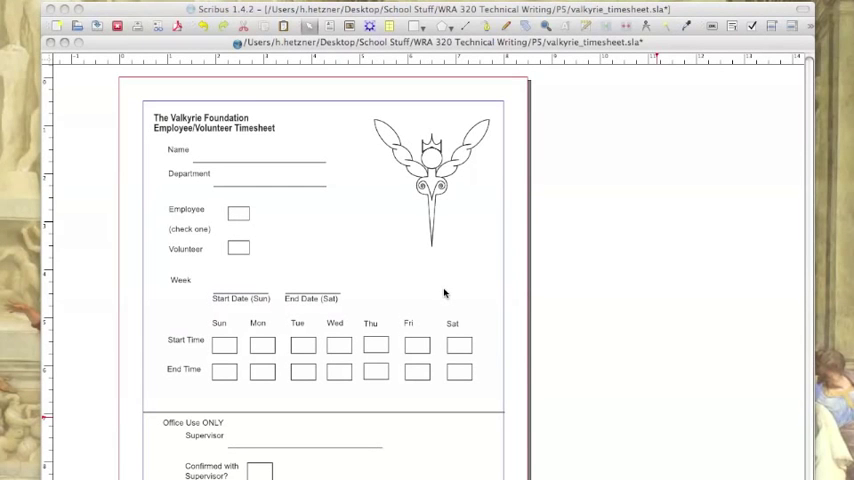
mouse_move(216, 140)
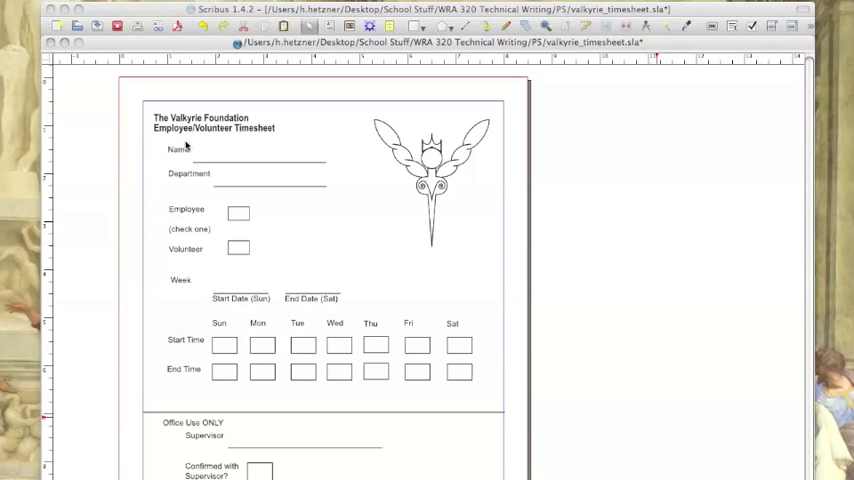
mouse_move(156, 168)
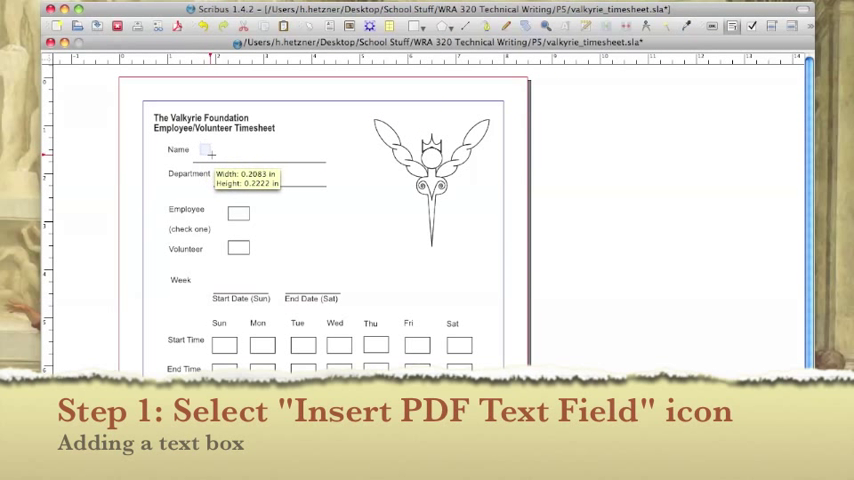
Drag out PDF text fields across the Name line and beside Department.
drag(200, 150, 328, 162)
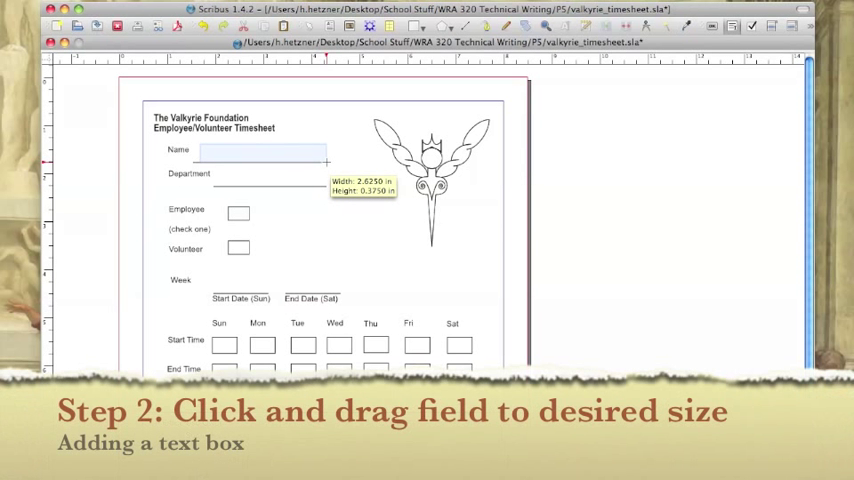
drag(200, 148, 326, 164)
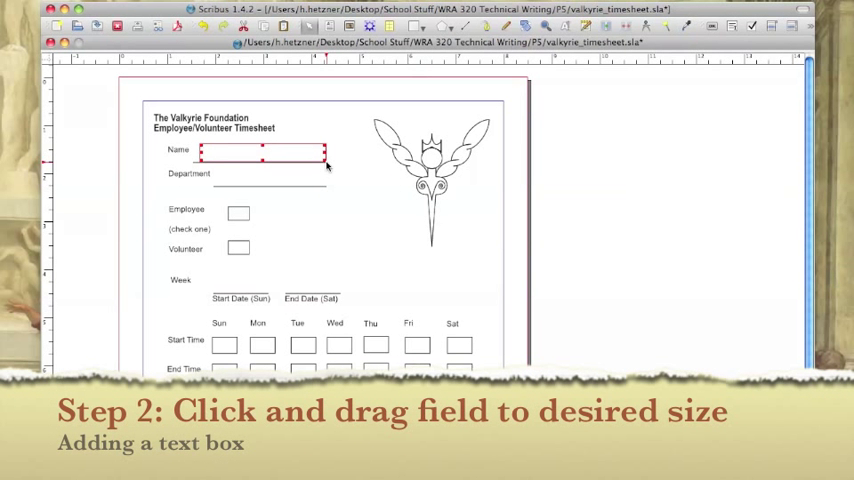
mouse_move(340, 180)
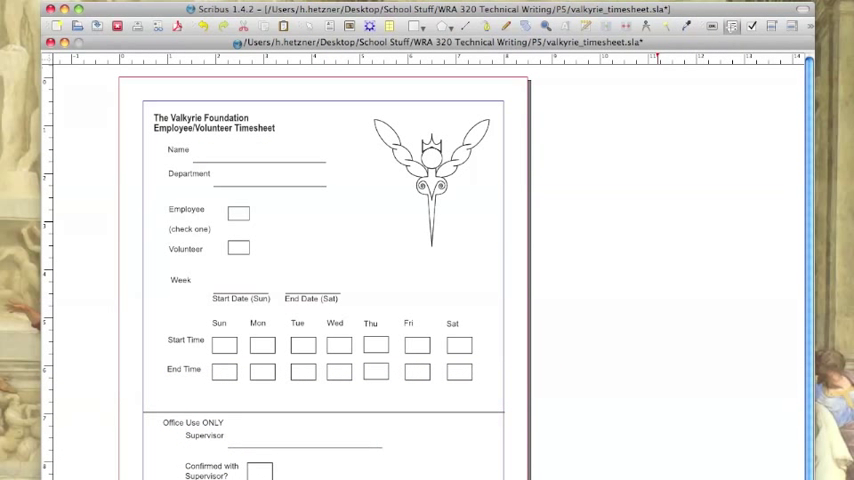
mouse_move(392, 164)
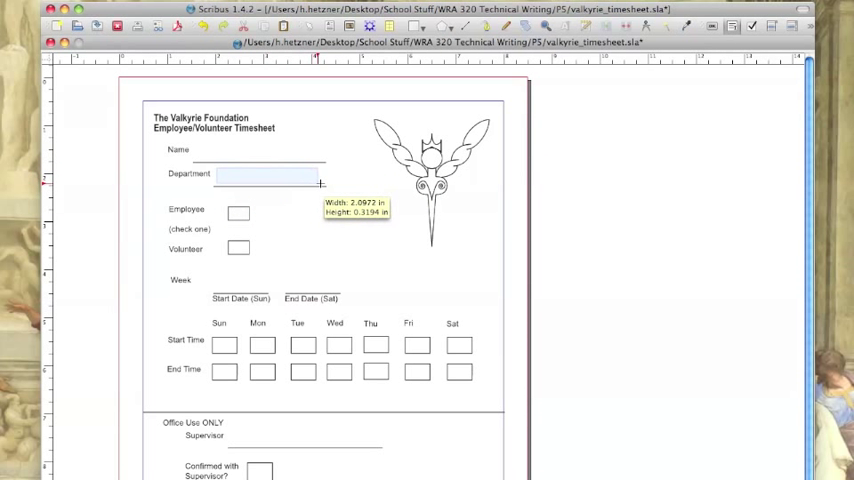
click(270, 176)
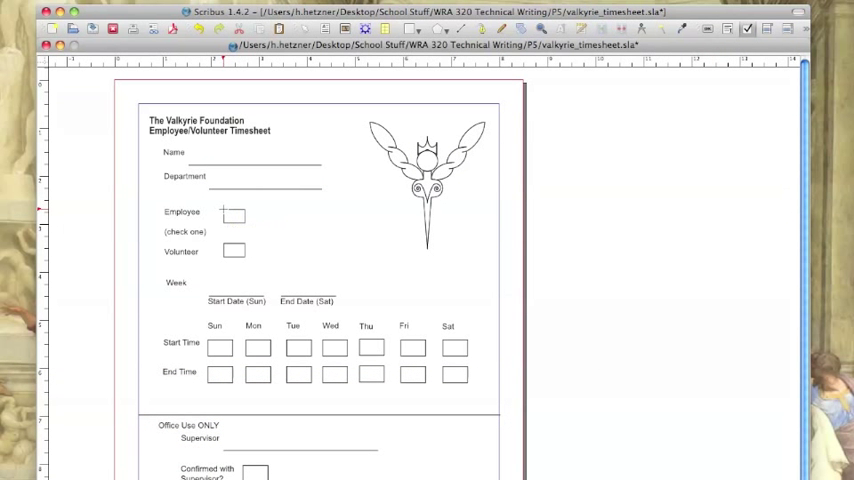
Draw PDF checkboxes over the Employee and Volunteer status squares.
click(234, 214)
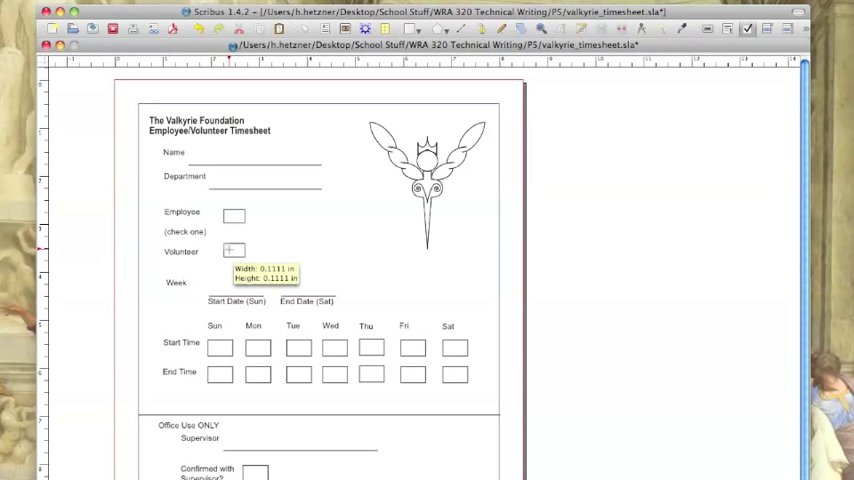
drag(238, 256, 248, 262)
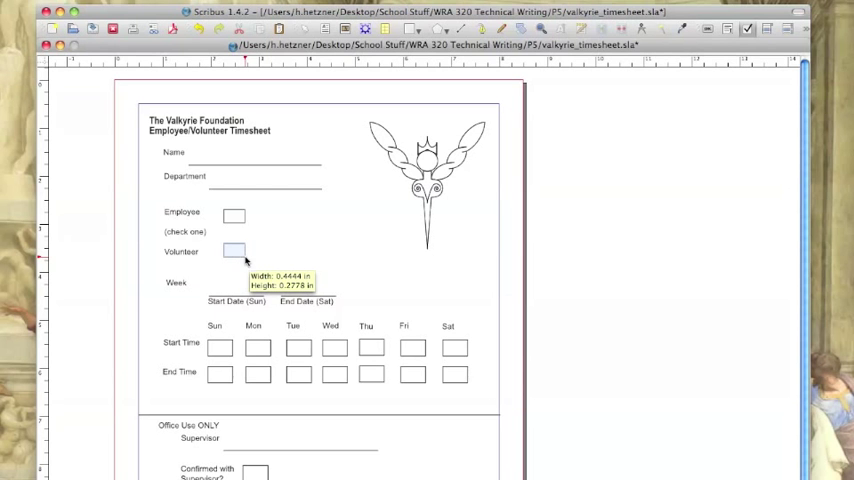
click(232, 252)
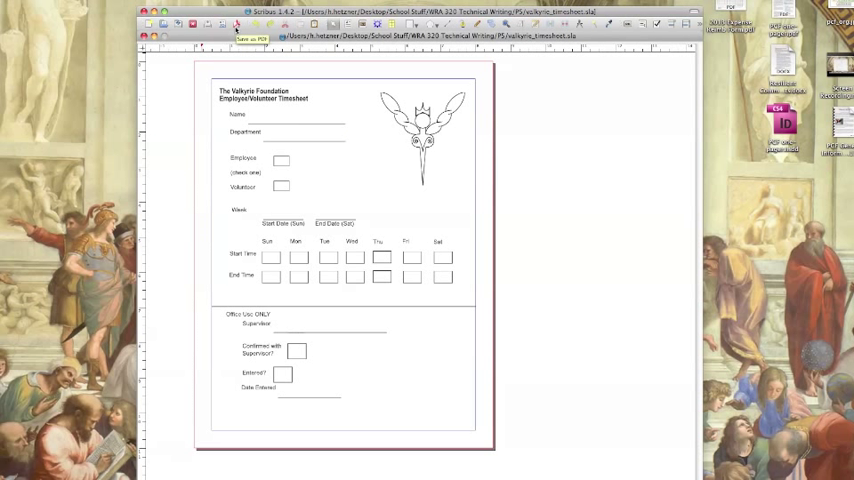
Export the timesheet as PDF, ignoring the Preflight low-resolution warning.
click(242, 36)
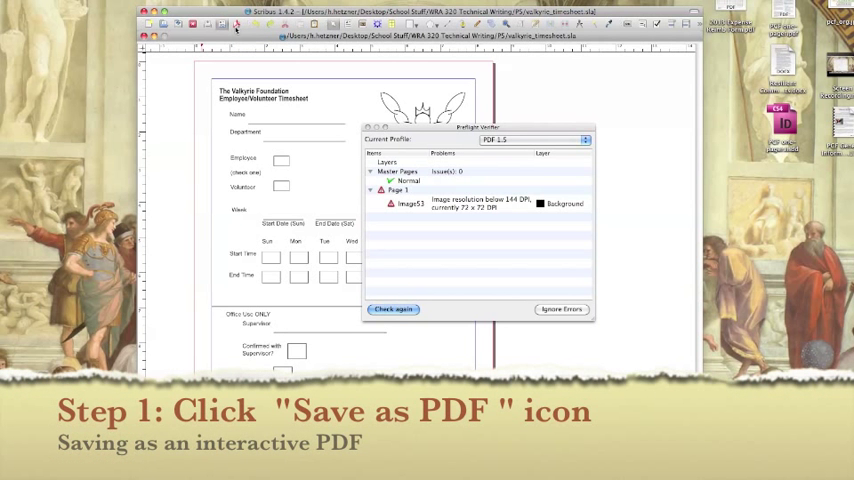
mouse_move(570, 250)
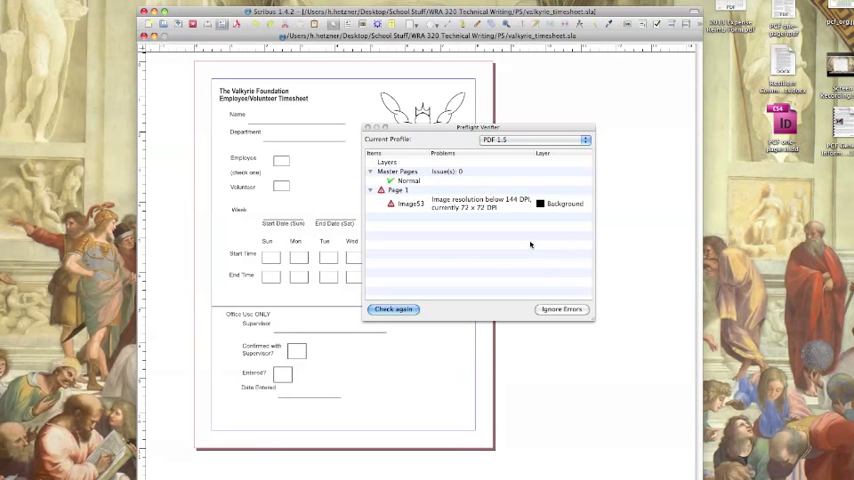
click(560, 308)
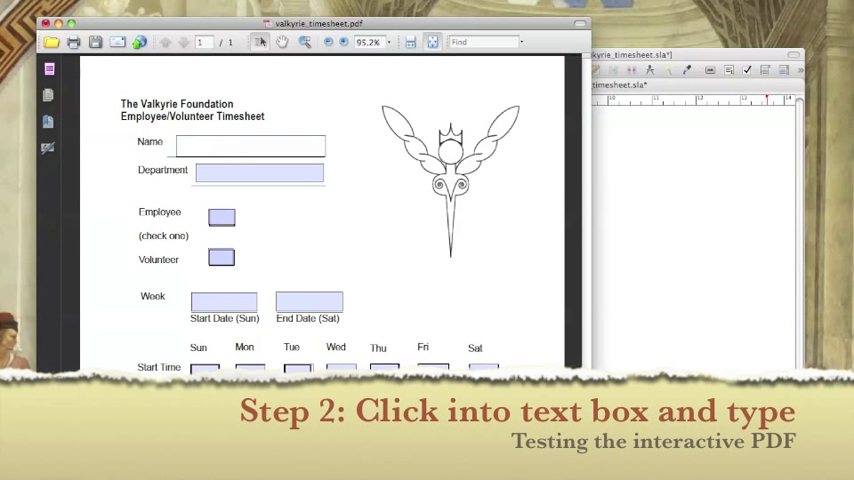
text(Holly Hetzner)
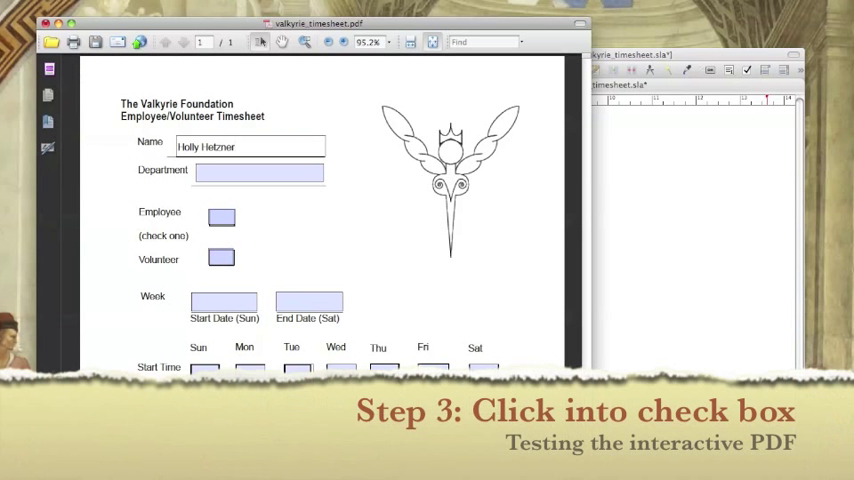
click(220, 216)
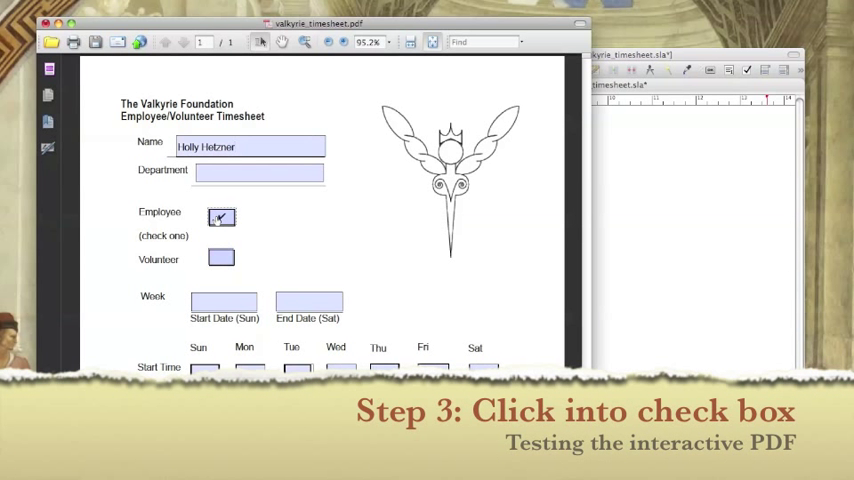
click(220, 216)
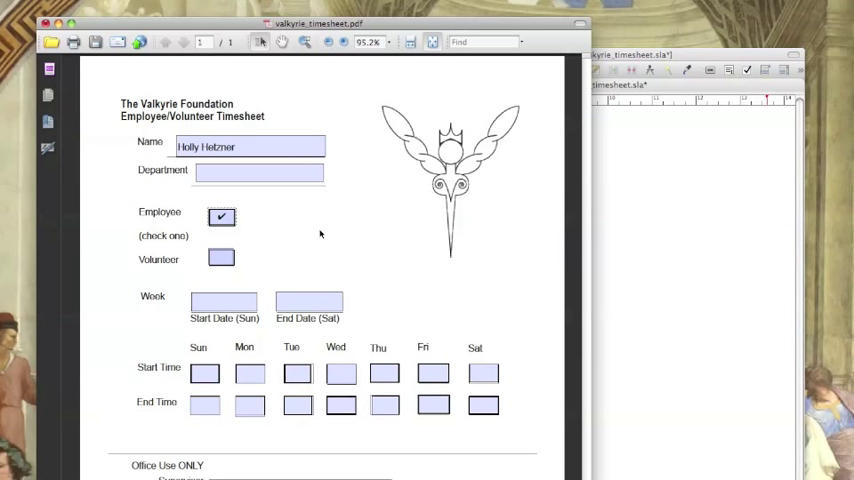